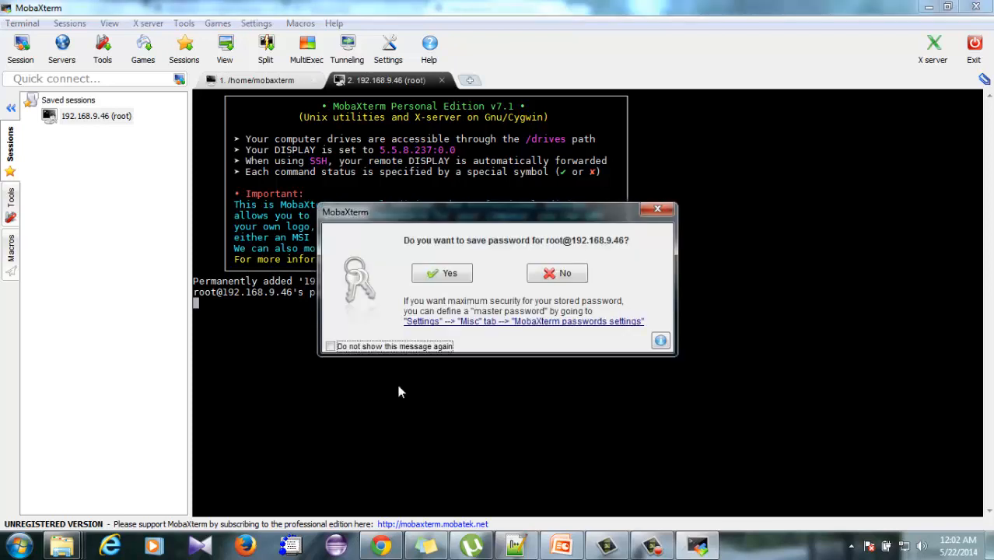
left_click(557, 273)
type("pwd")
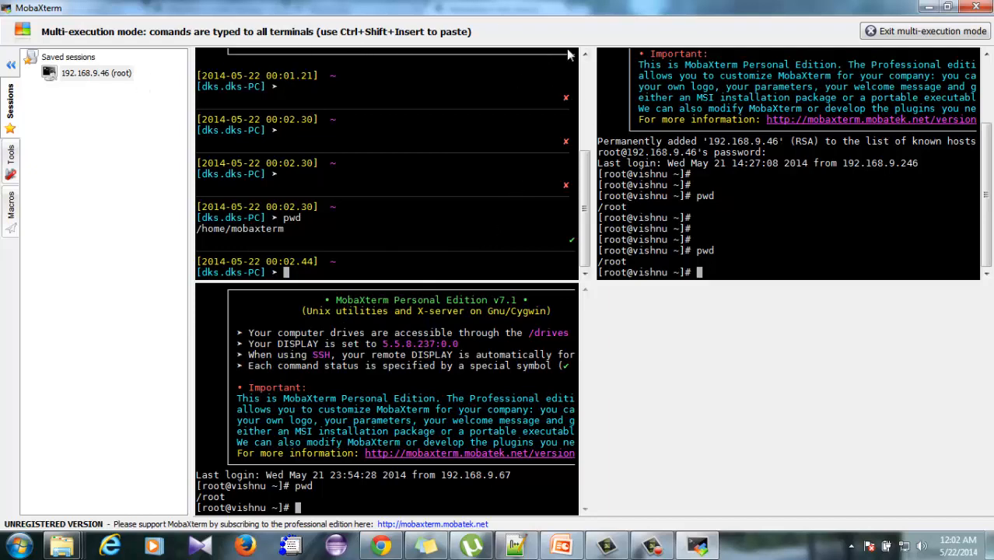
Exit multi-execution mode, view the root session's /root SFTP panel, then return to the local tab.
left_click(924, 31)
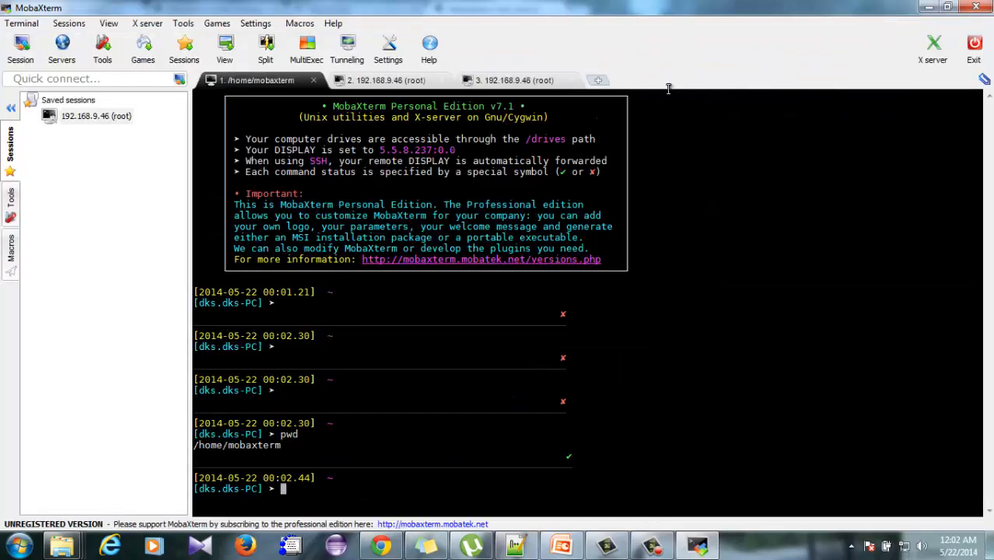
left_click(387, 80)
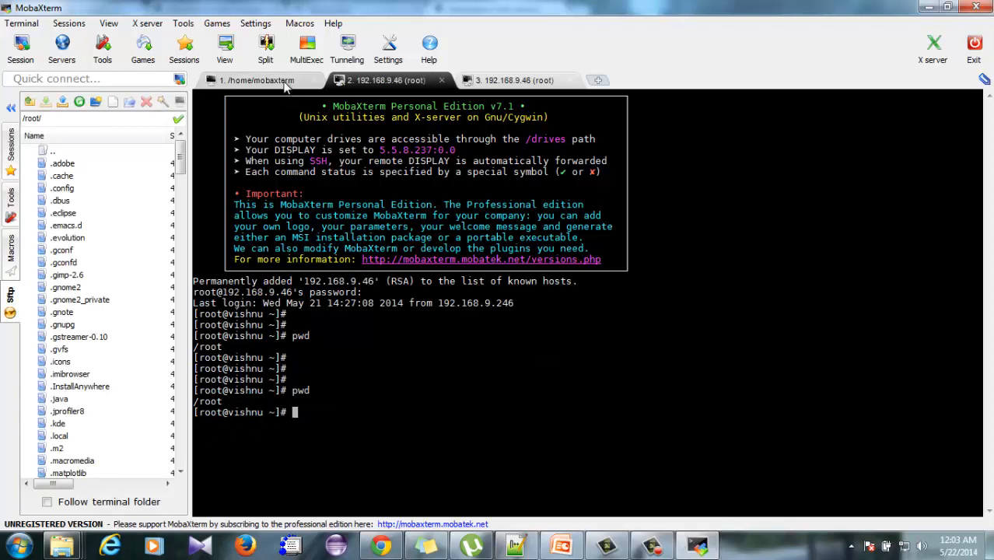
left_click(257, 79)
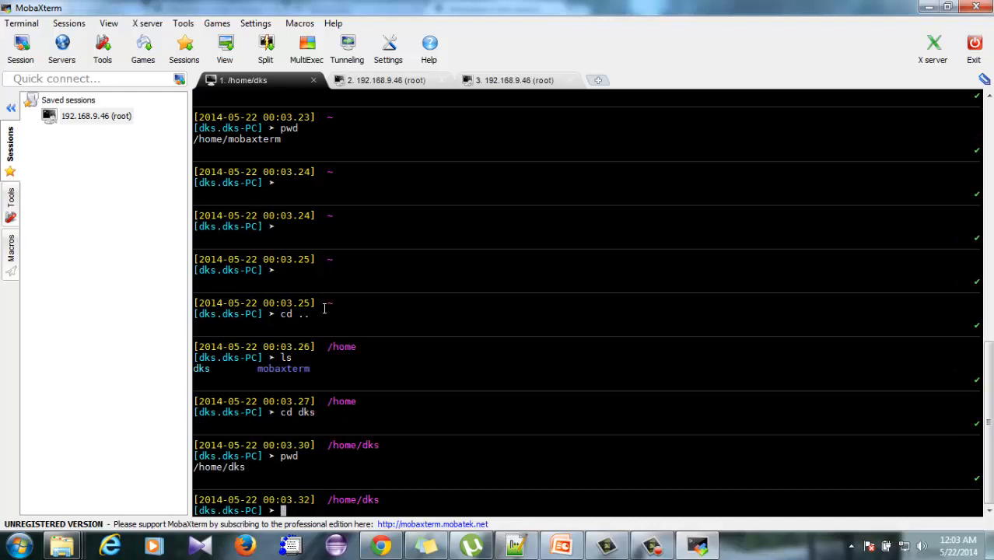
Navigate the local terminal to /home/dks and list it, showing total 0.
scroll("down", 3)
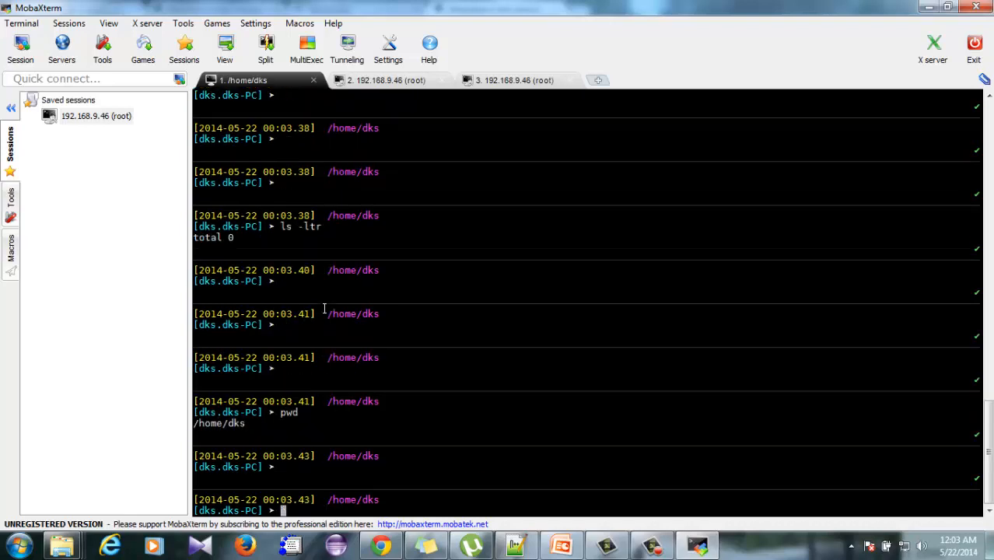
left_click(385, 81)
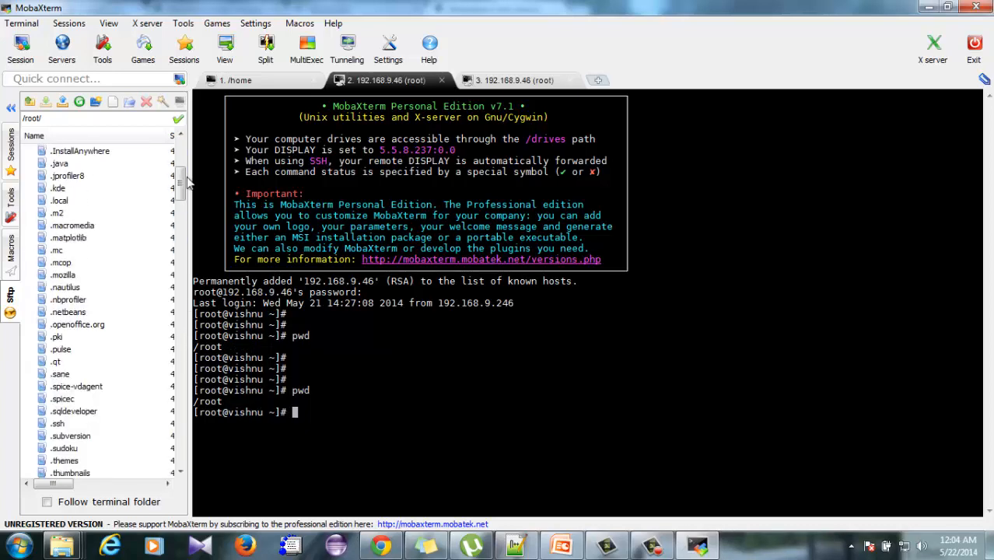
Scroll further down the remote /root file list in the SFTP side panel.
scroll("down", 3)
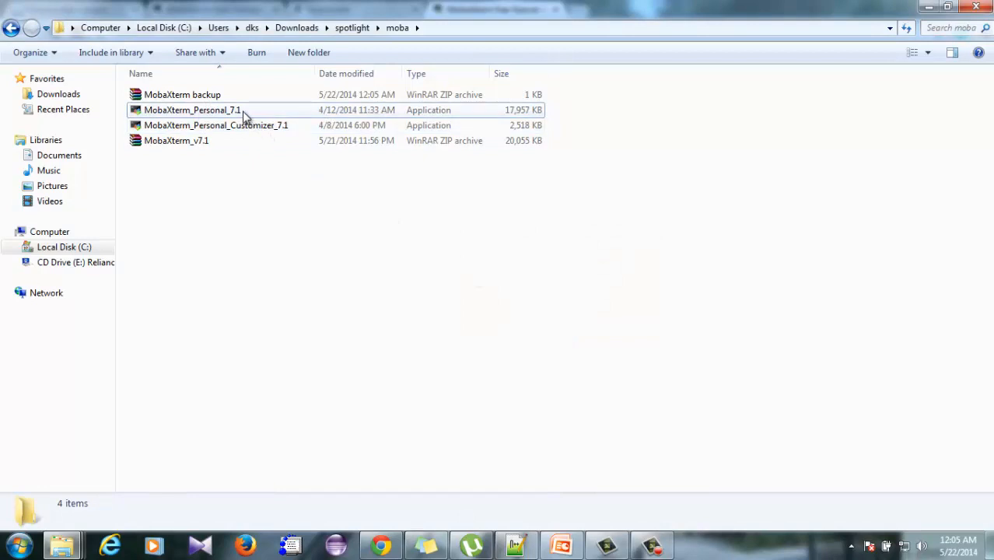
Launch MobaXterm_Personal_7.1 again for a fresh single local terminal.
double_click(192, 110)
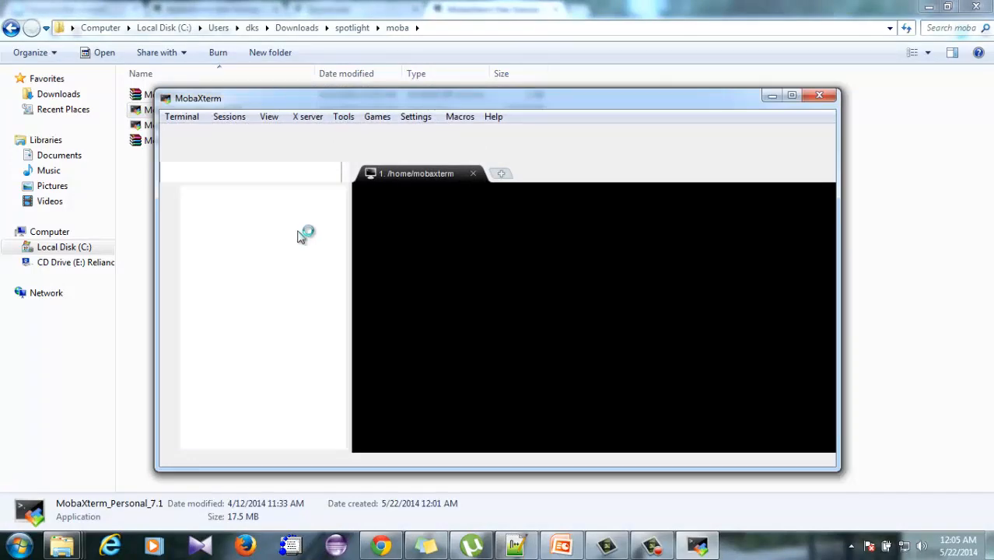